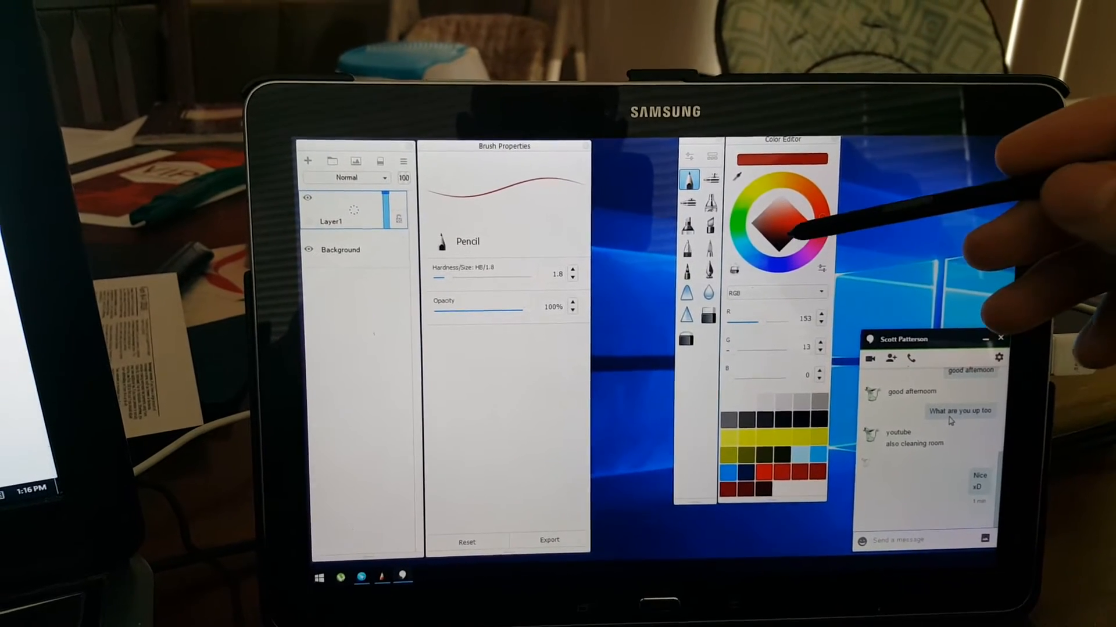
Step: Pick dark red (R153, G13, B0) in the Color Editor wheel for the Pencil
{"action": "left_click", "coordinate": [797, 221]}
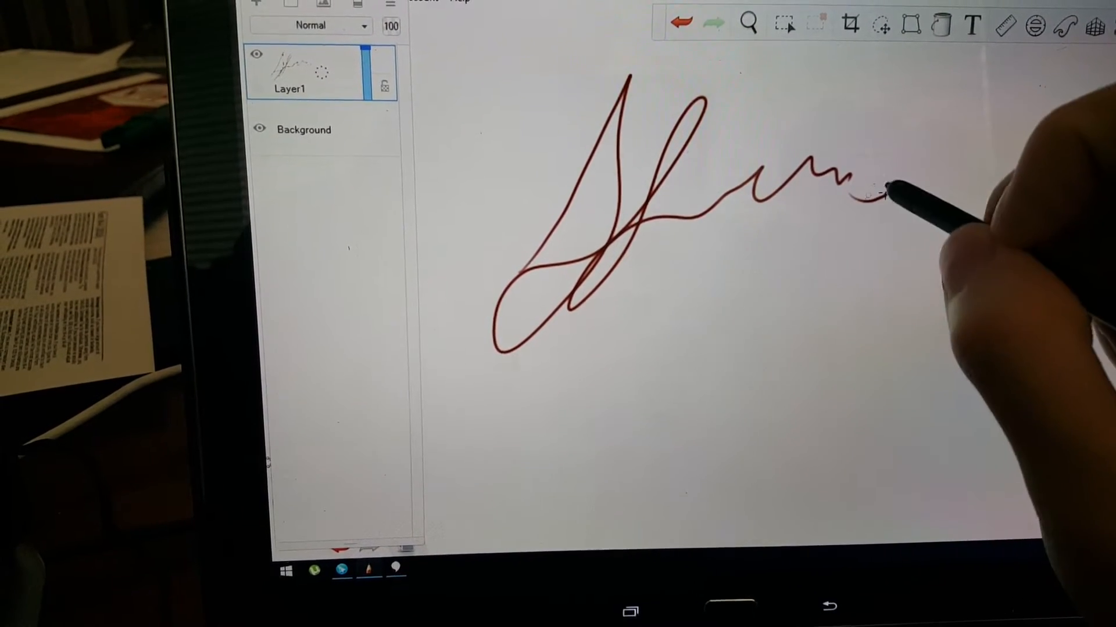
Step: Draw a freehand looping dark red scribble on Layer1 with the stylus
{"action": "left_click_drag", "start_coordinate": [847, 188], "coordinate": [890, 188]}
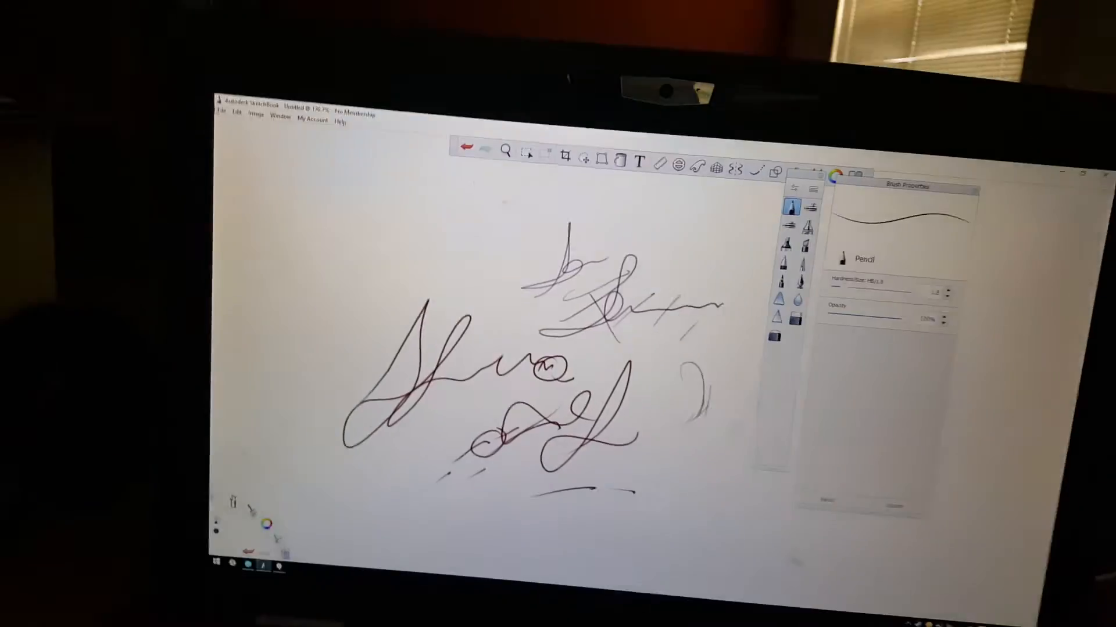
Step: Open the File menu from the SketchBook menu bar
{"action": "left_click", "coordinate": [229, 159]}
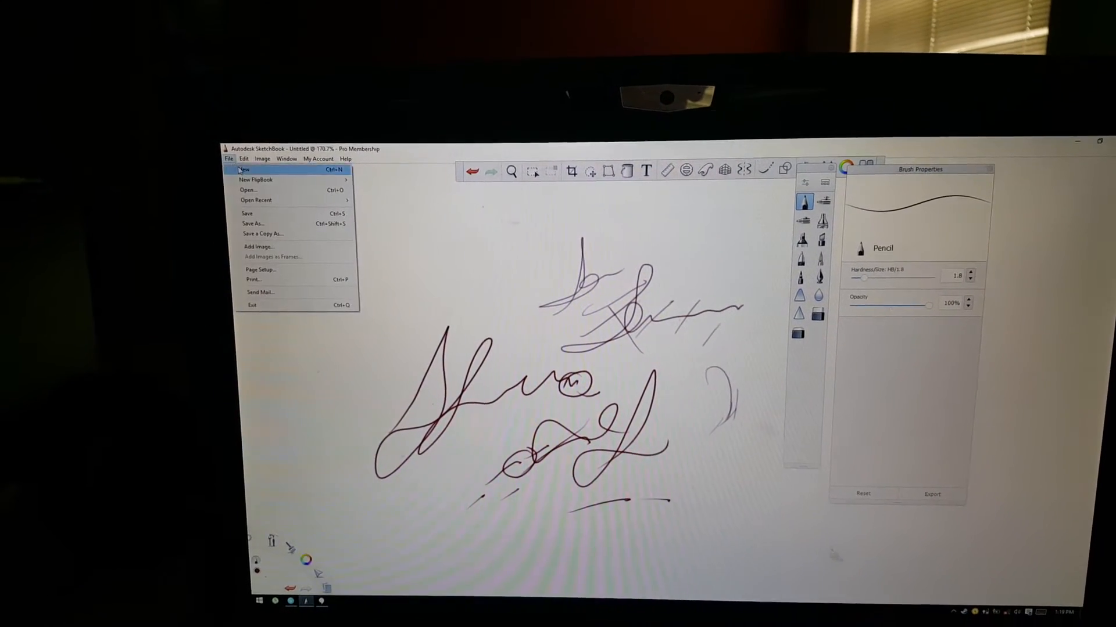